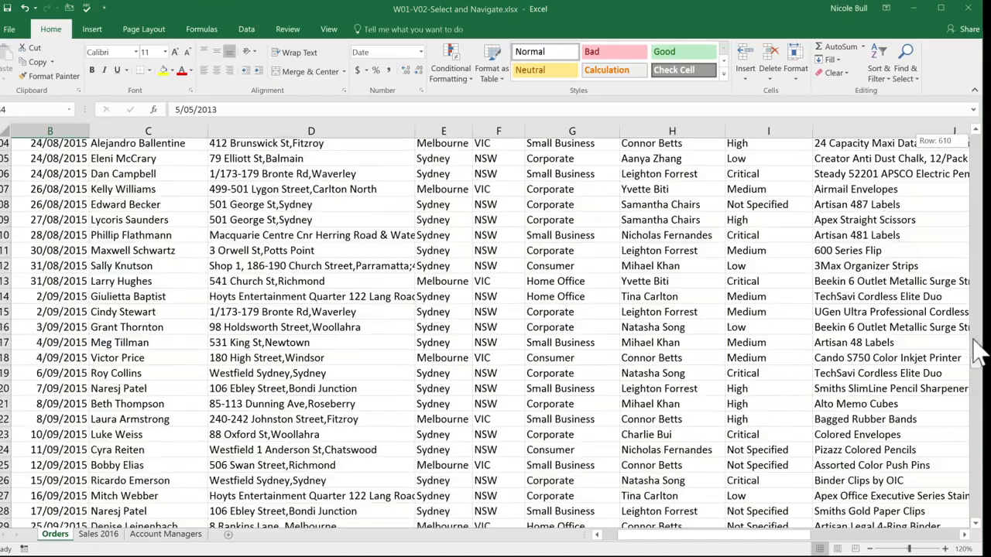
Scroll the Orders sheet down to the January 2015 orders near row 540.
{"action": "scroll", "scroll_direction": "down", "scroll_amount": 3}
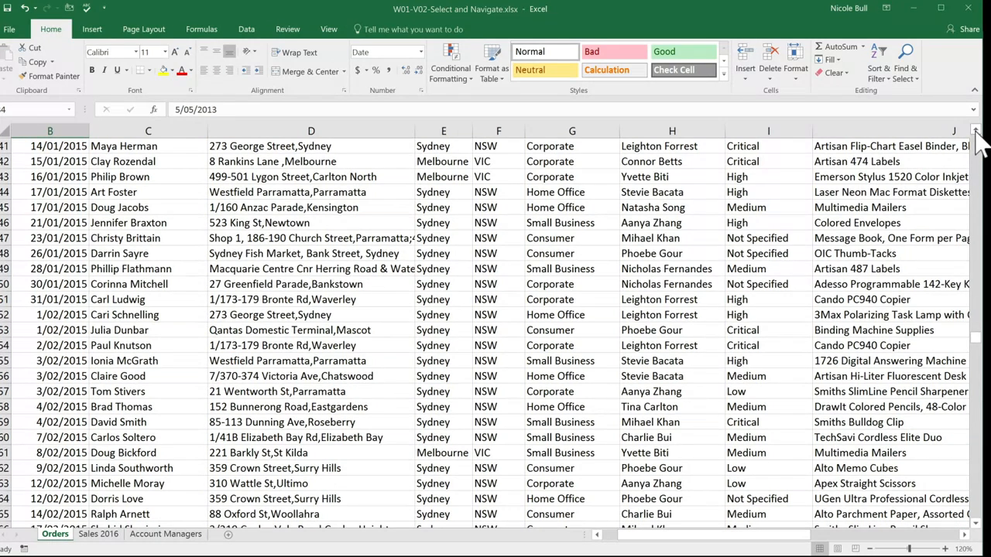
{"action": "mouse_move", "coordinate": [981, 142]}
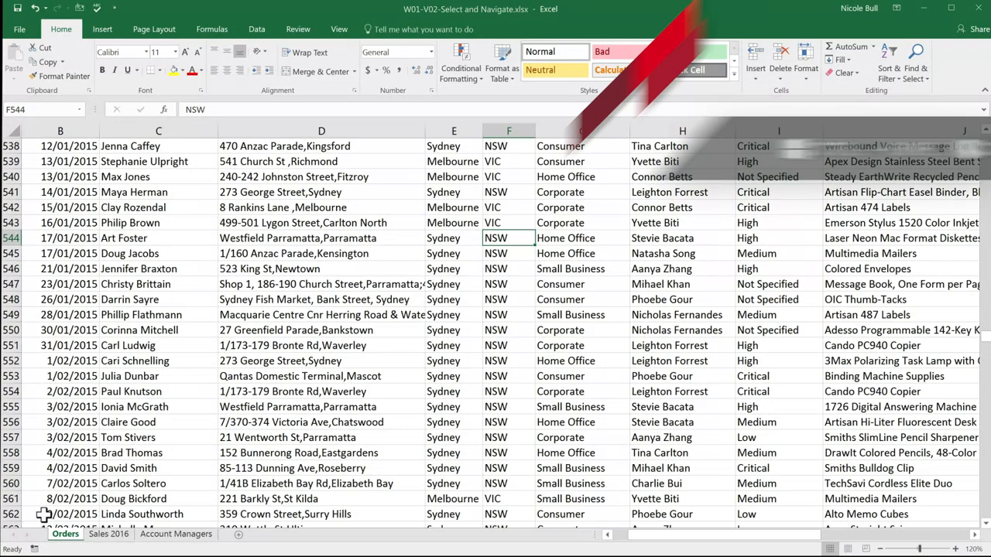
Return to cell A1 at the top of the Orders data with Ctrl+Home.
{"action": "key", "text": "ctrl+Home"}
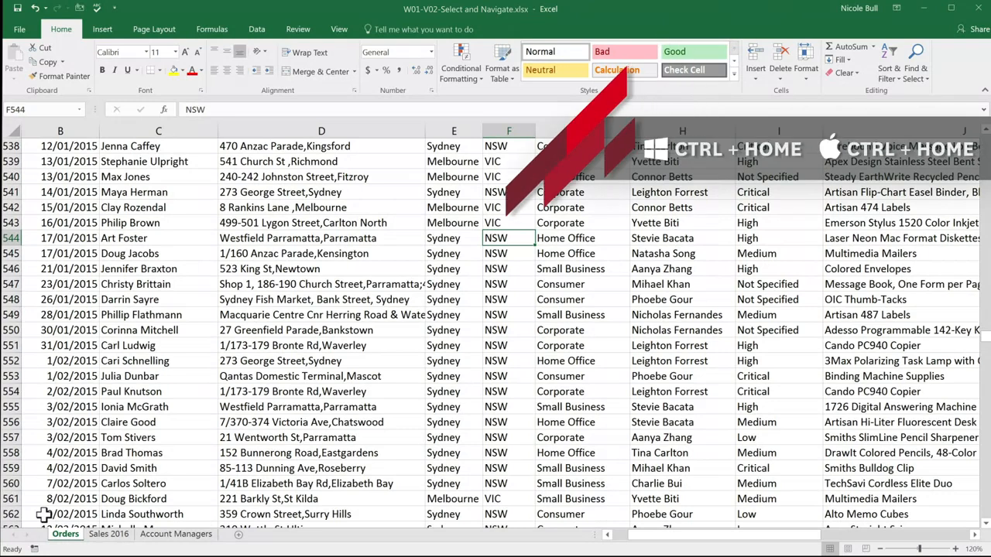
{"action": "key", "text": "ctrl+Home"}
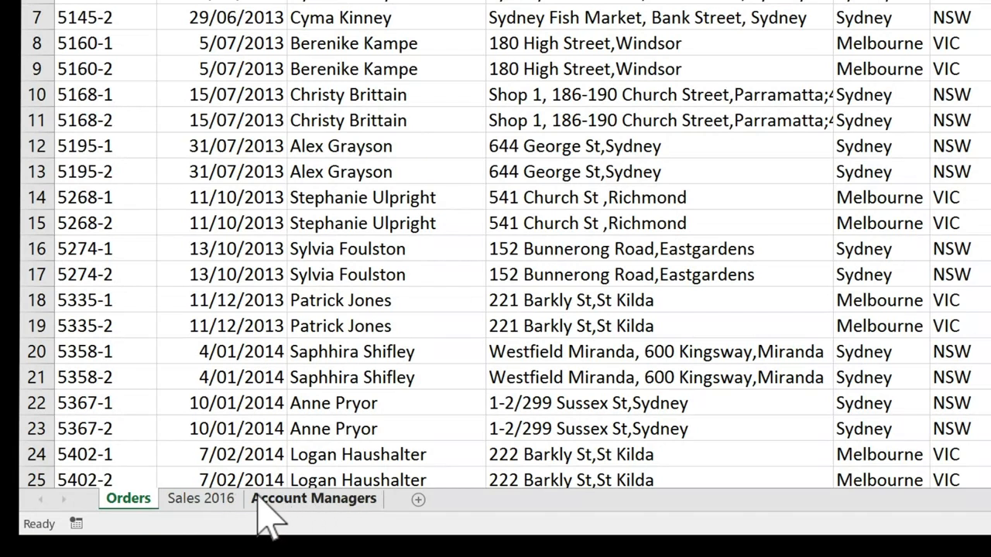
Switch from the Orders sheet to the Sales 2016 summary sheet.
{"action": "left_click", "coordinate": [201, 498]}
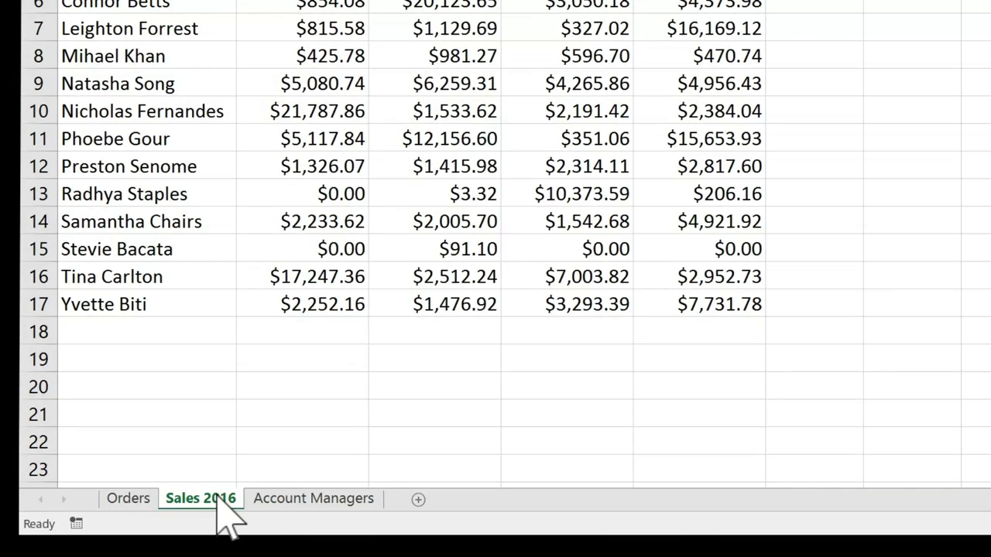
{"action": "mouse_move", "coordinate": [312, 499]}
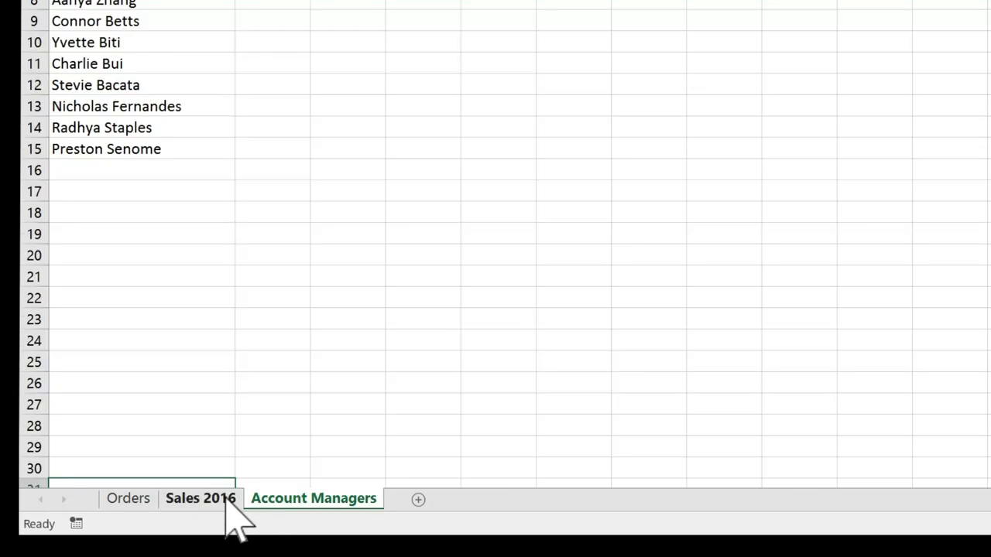
{"action": "left_click", "coordinate": [201, 498]}
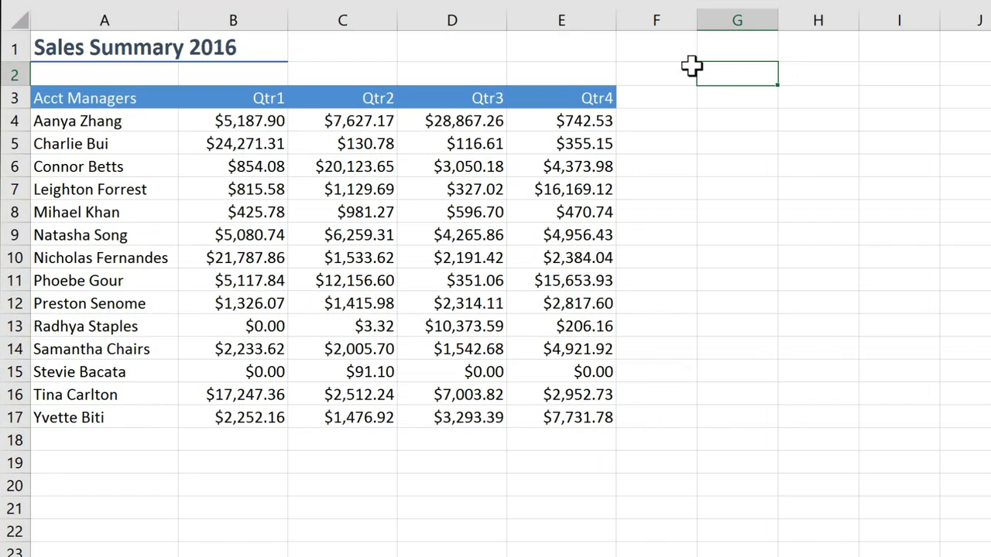
{"action": "mouse_move", "coordinate": [694, 72]}
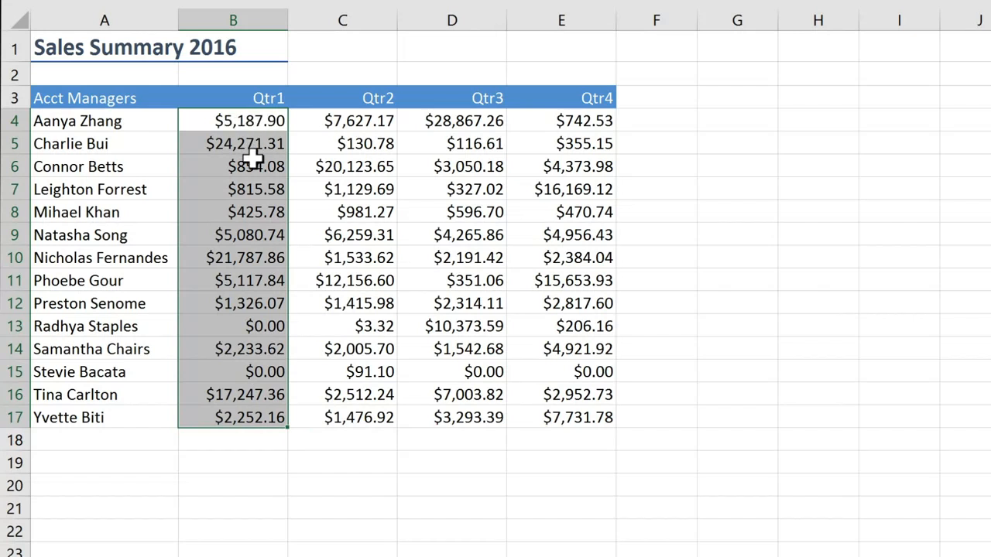
{"action": "mouse_move", "coordinate": [232, 154]}
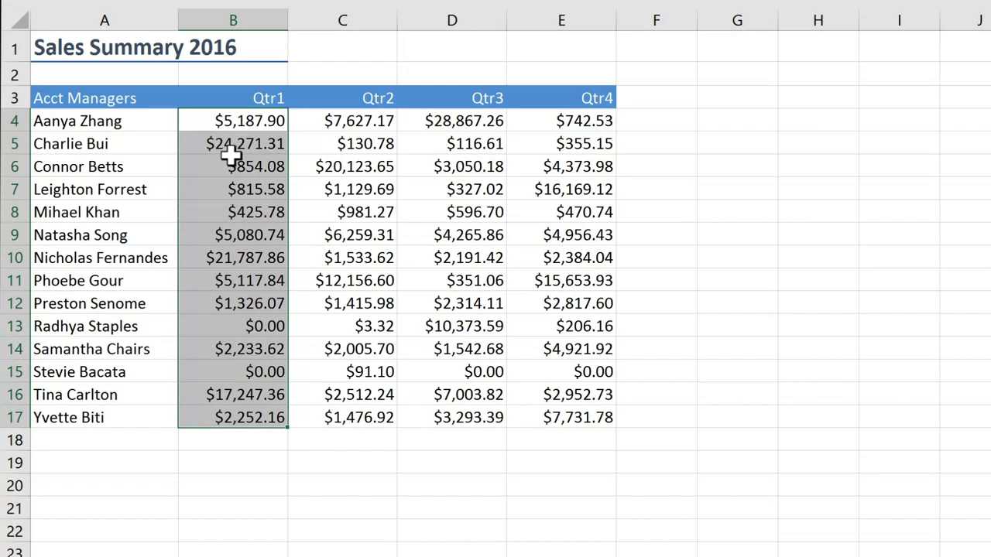
{"action": "mouse_move", "coordinate": [231, 153]}
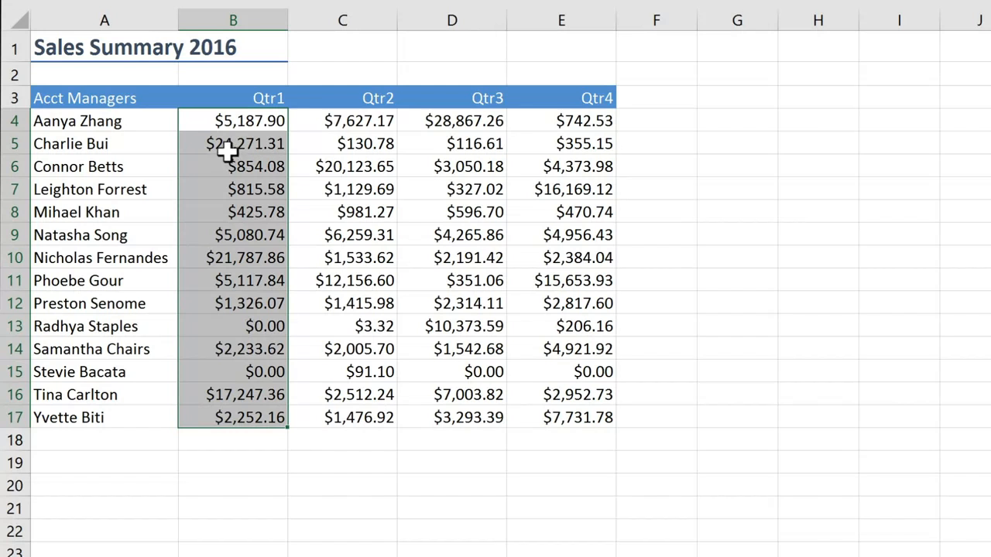
{"action": "mouse_move", "coordinate": [195, 120]}
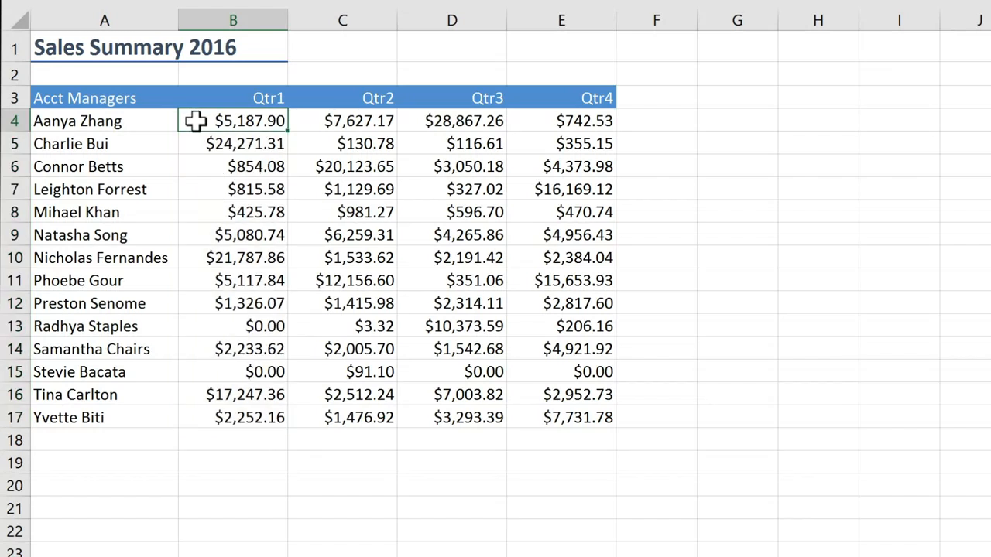
{"action": "mouse_move", "coordinate": [199, 131]}
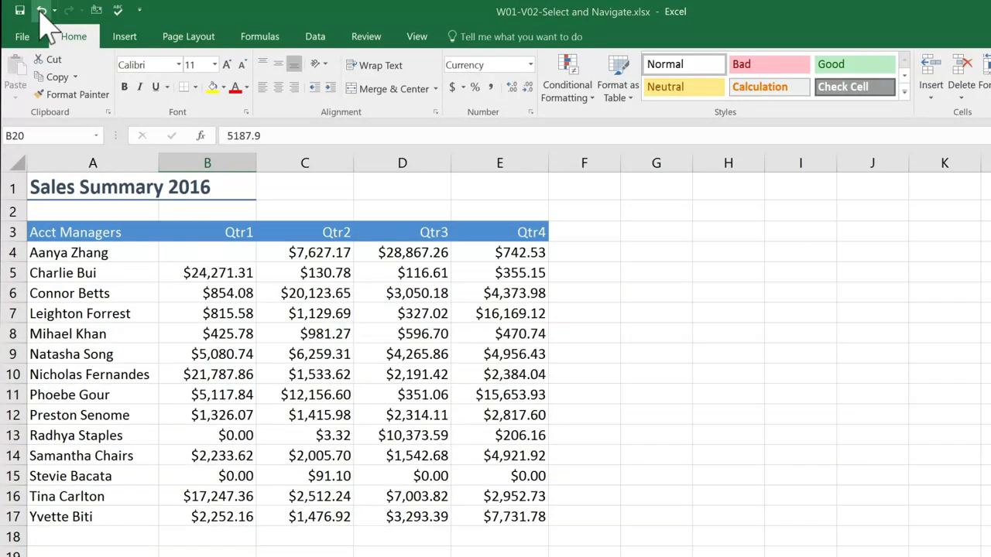
{"action": "mouse_move", "coordinate": [40, 9]}
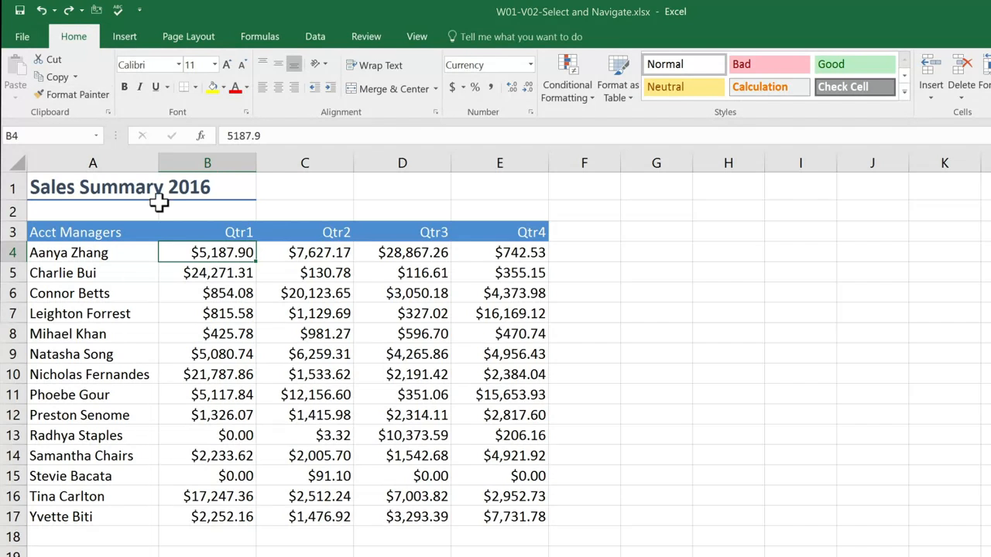
{"action": "mouse_move", "coordinate": [255, 264]}
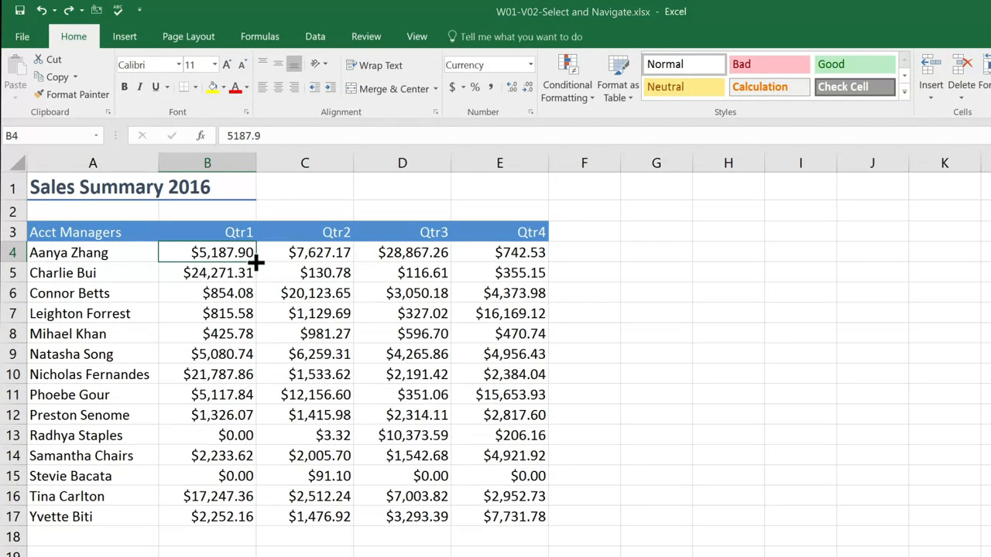
{"action": "left_click_drag", "start_coordinate": [223, 253], "coordinate": [223, 455]}
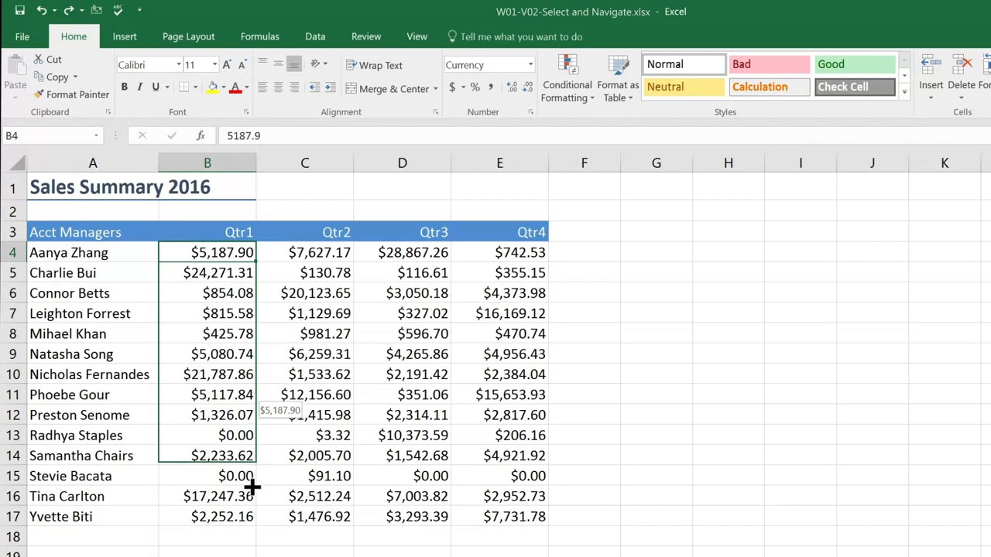
{"action": "left_click_drag", "start_coordinate": [223, 252], "coordinate": [223, 517]}
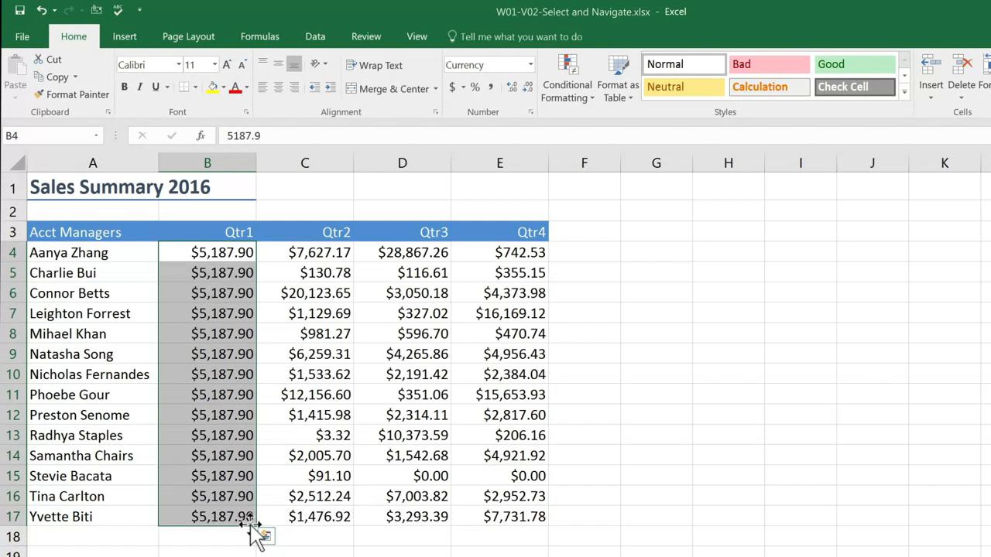
{"action": "mouse_move", "coordinate": [62, 381]}
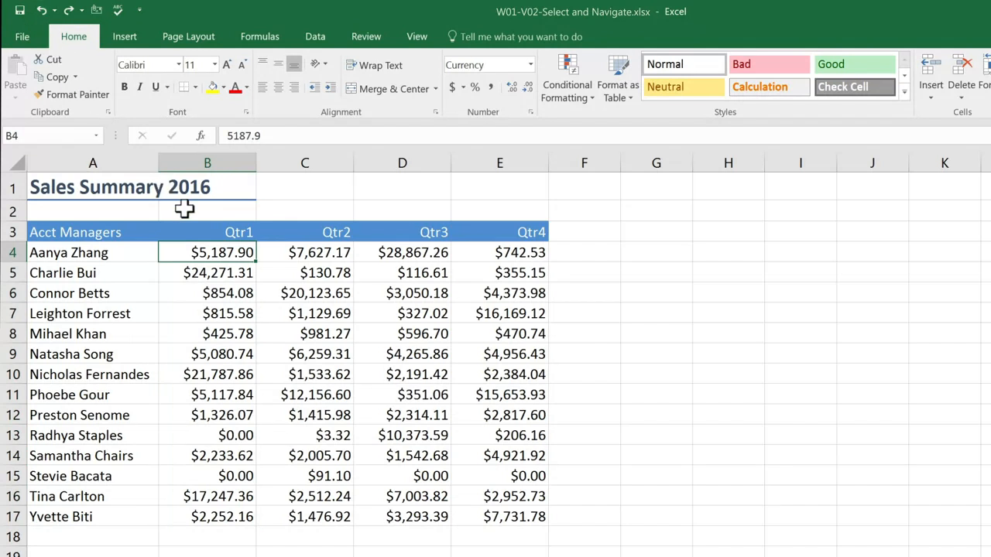
{"action": "mouse_move", "coordinate": [178, 252]}
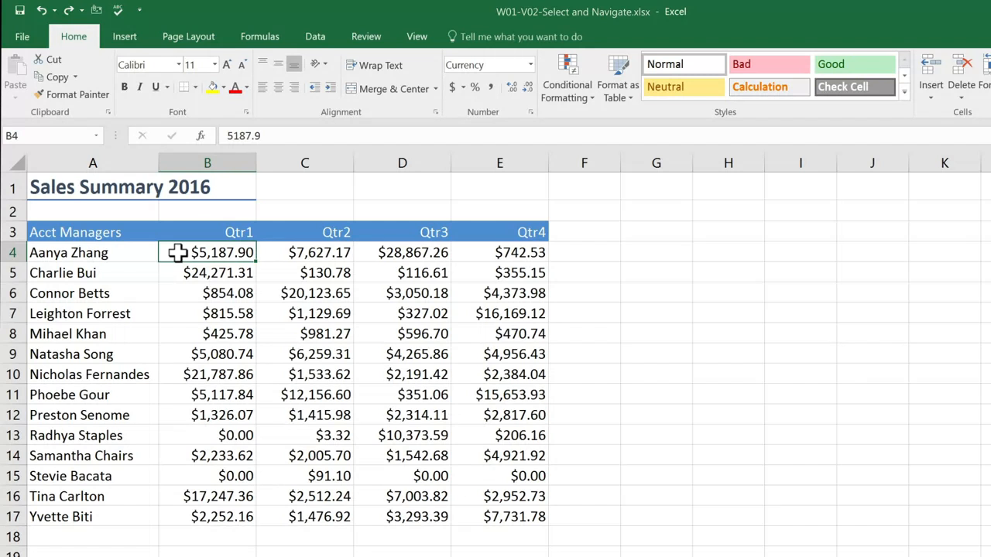
{"action": "mouse_move", "coordinate": [295, 163]}
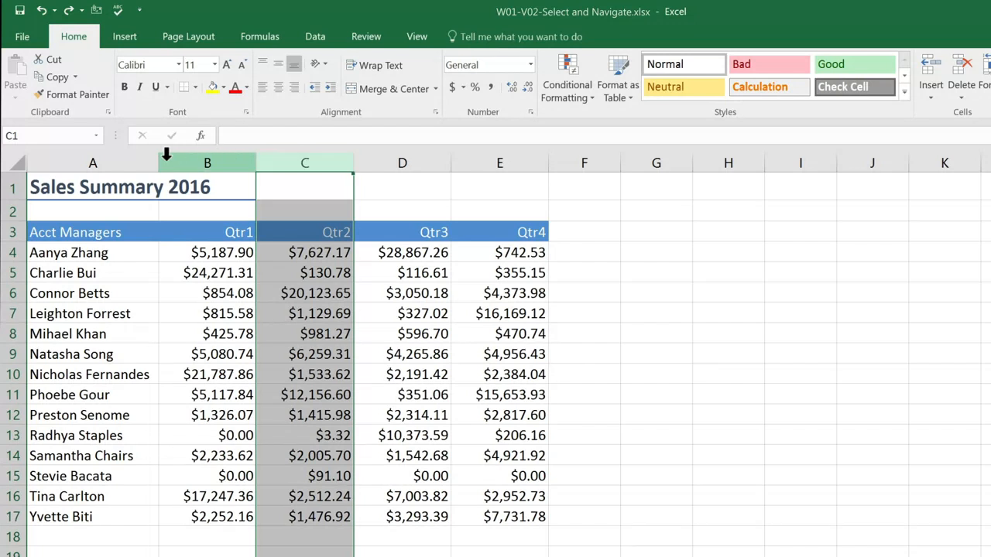
{"action": "left_click", "coordinate": [93, 163]}
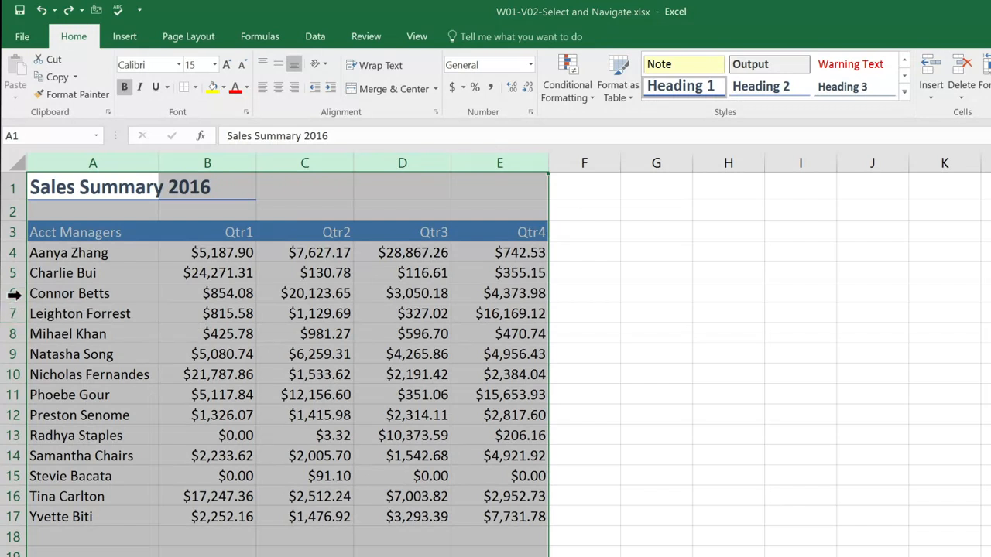
{"action": "mouse_move", "coordinate": [12, 273]}
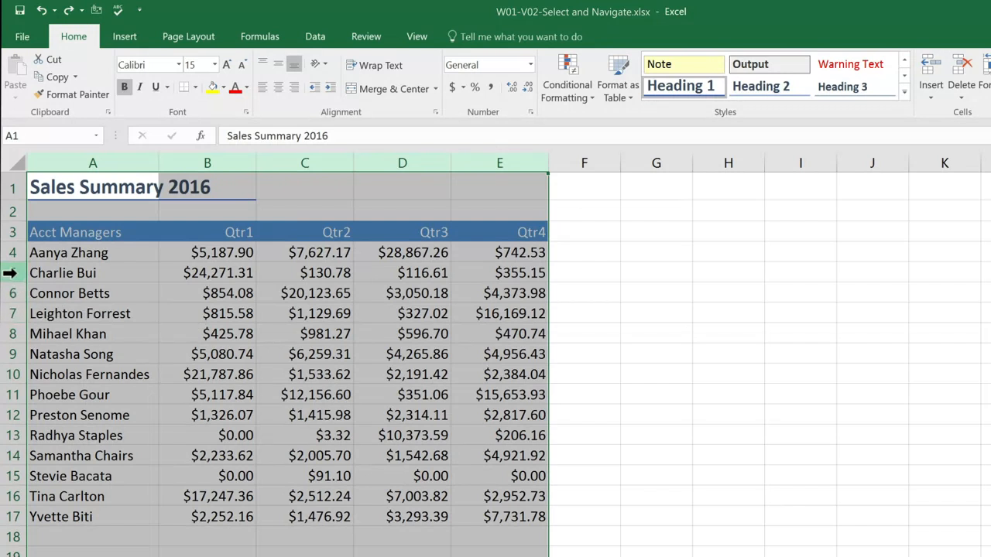
{"action": "left_click", "coordinate": [93, 272]}
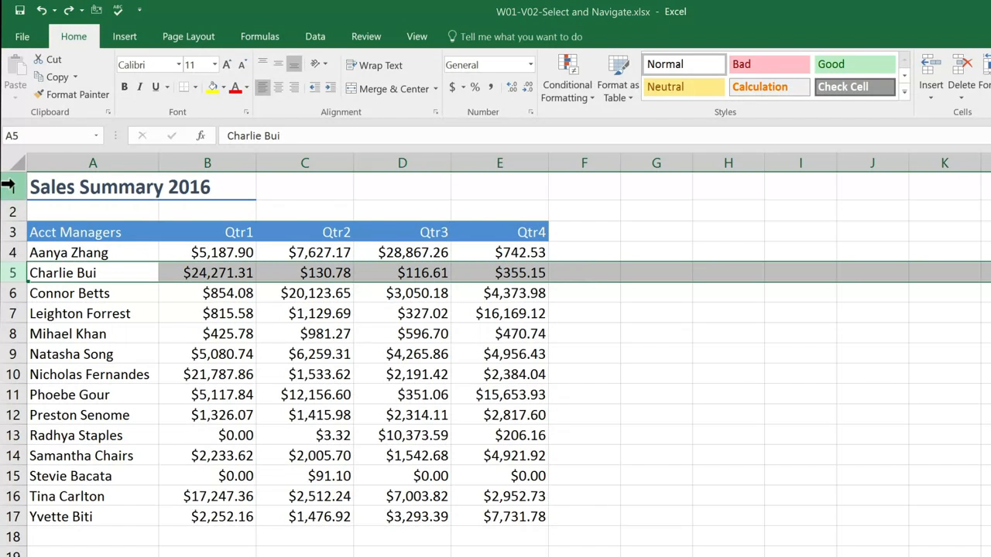
{"action": "mouse_move", "coordinate": [19, 164]}
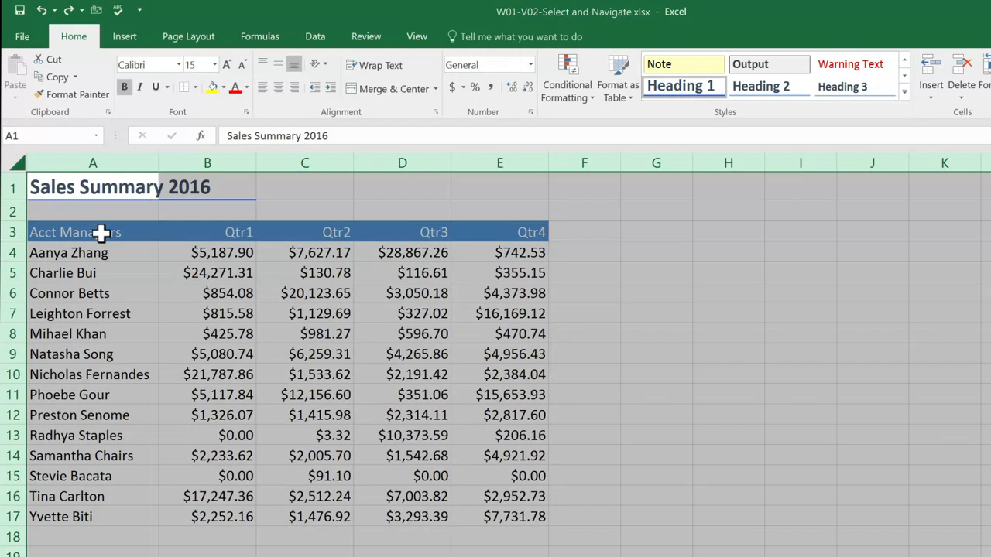
{"action": "left_click", "coordinate": [62, 233]}
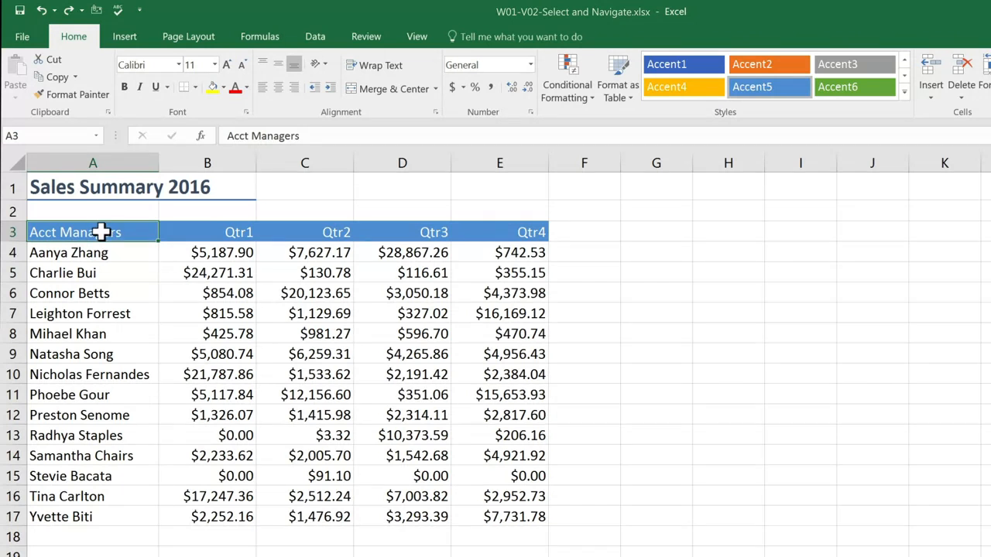
{"action": "mouse_move", "coordinate": [220, 294]}
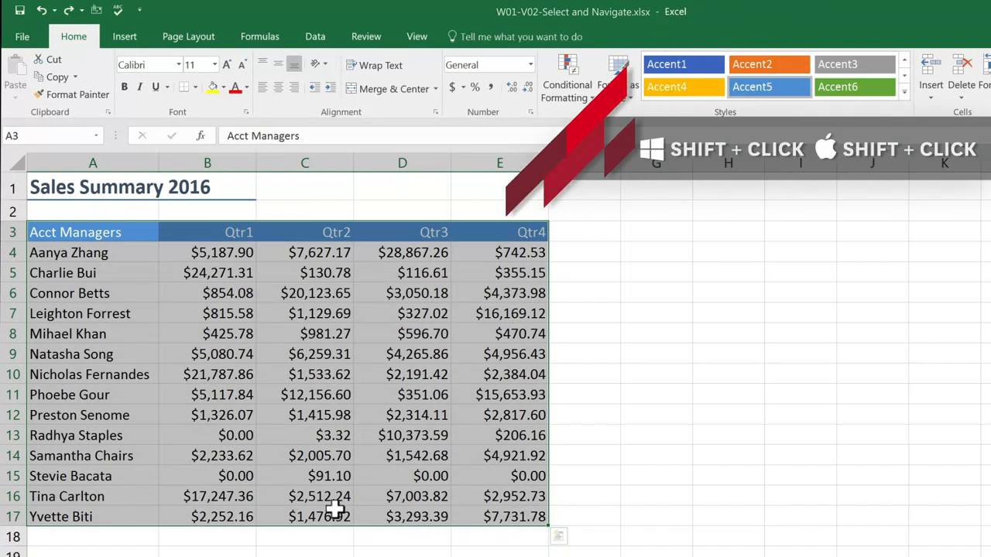
{"action": "left_click", "coordinate": [303, 353]}
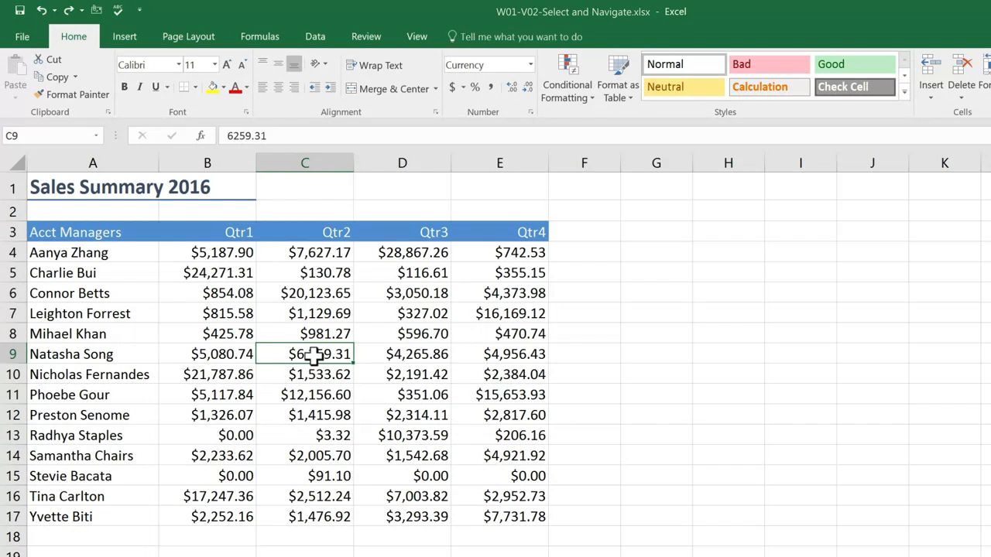
{"action": "key", "text": "ctrl+a"}
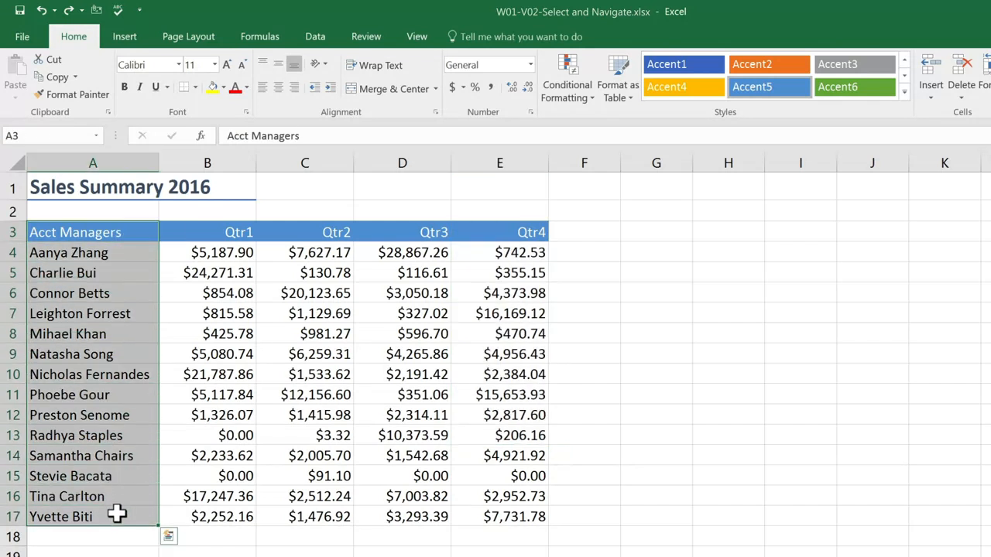
{"action": "mouse_move", "coordinate": [213, 415]}
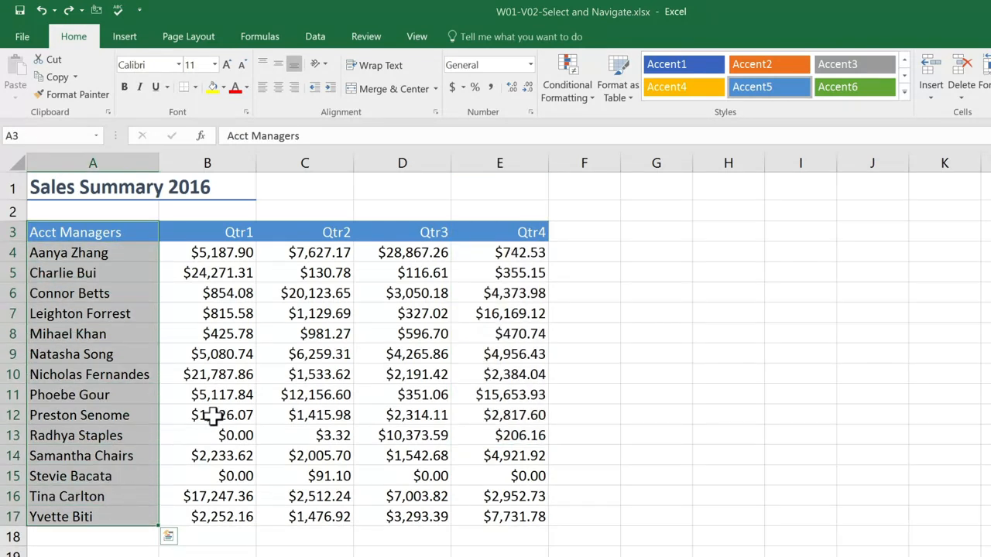